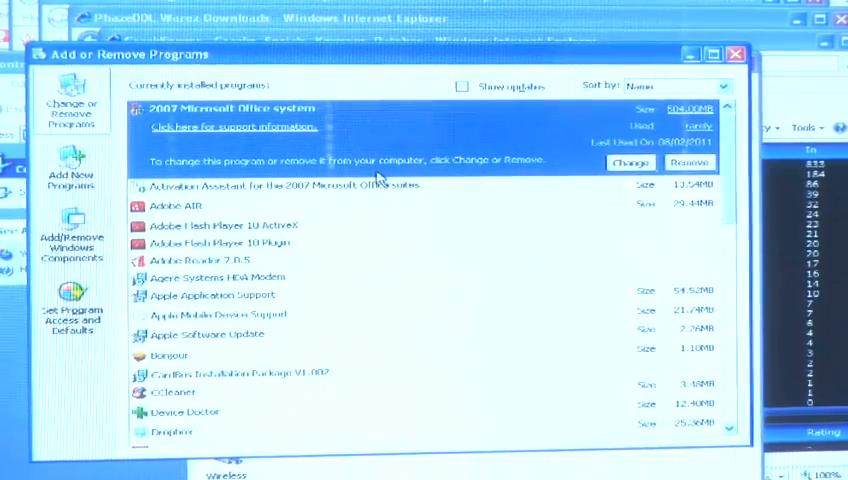
mouse_move(444, 230)
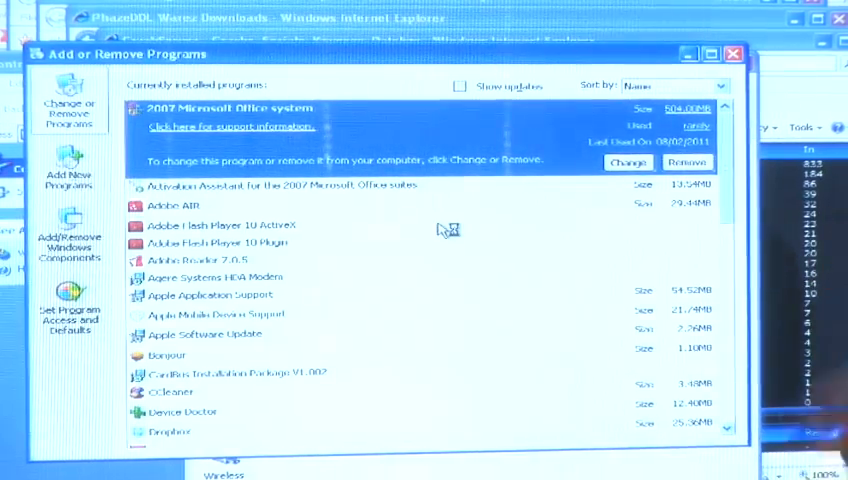